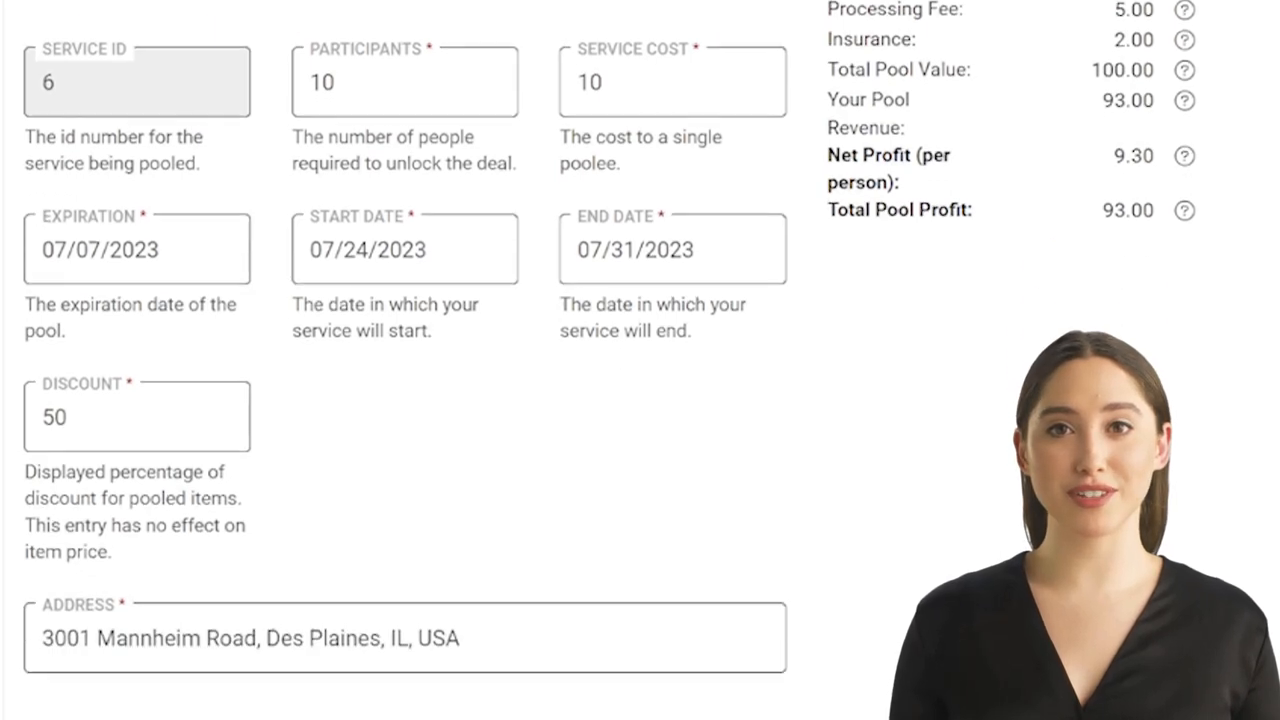
Switch the pool to private, then back to public
scroll(down, 3)
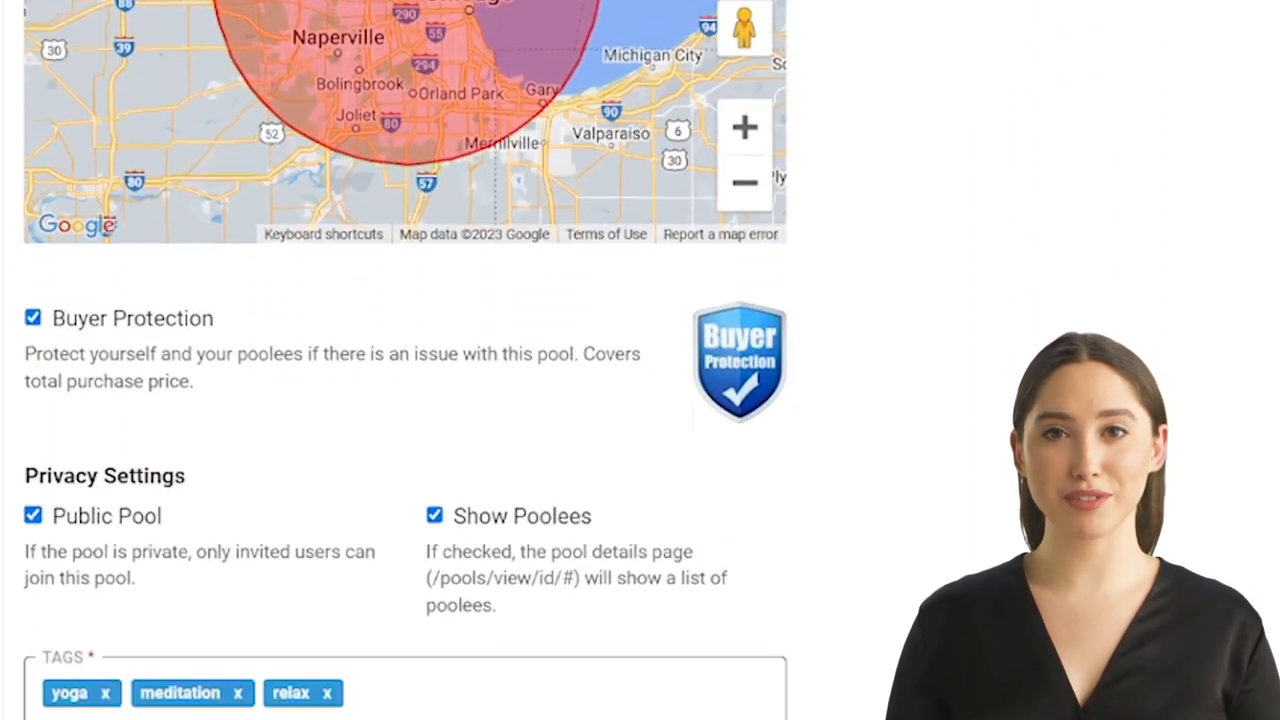
scroll(down, 3)
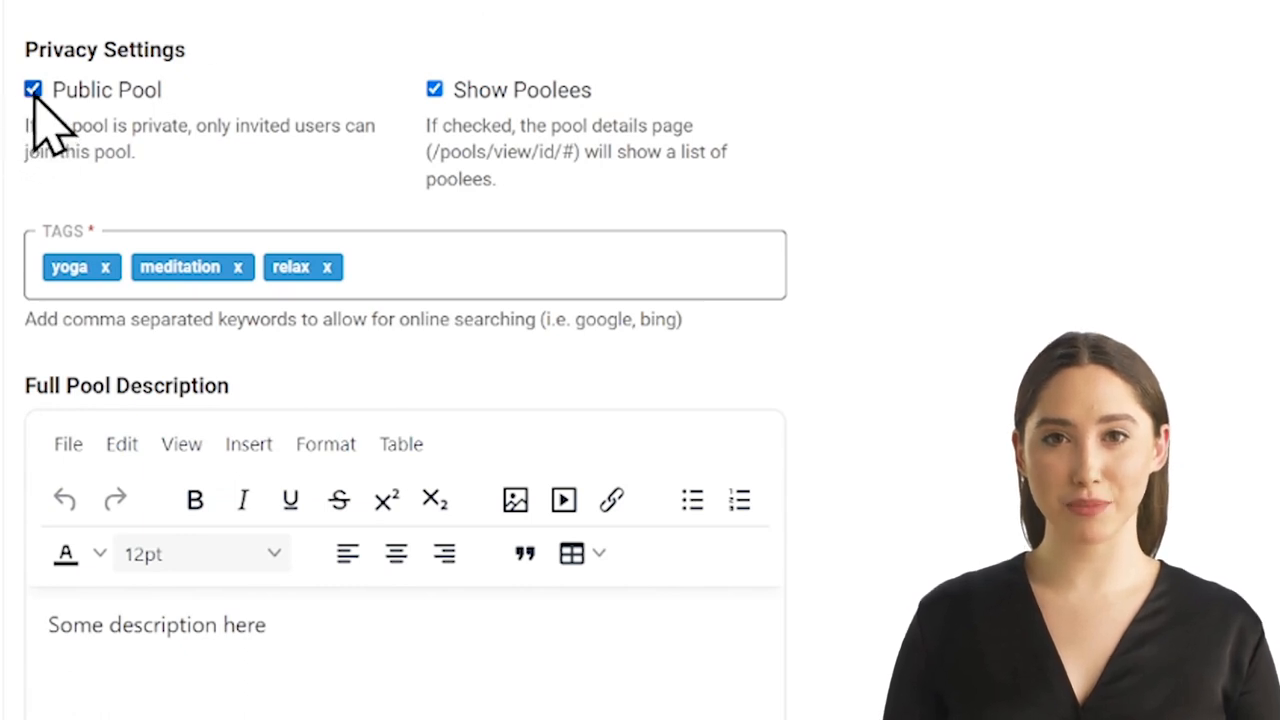
click(33, 89)
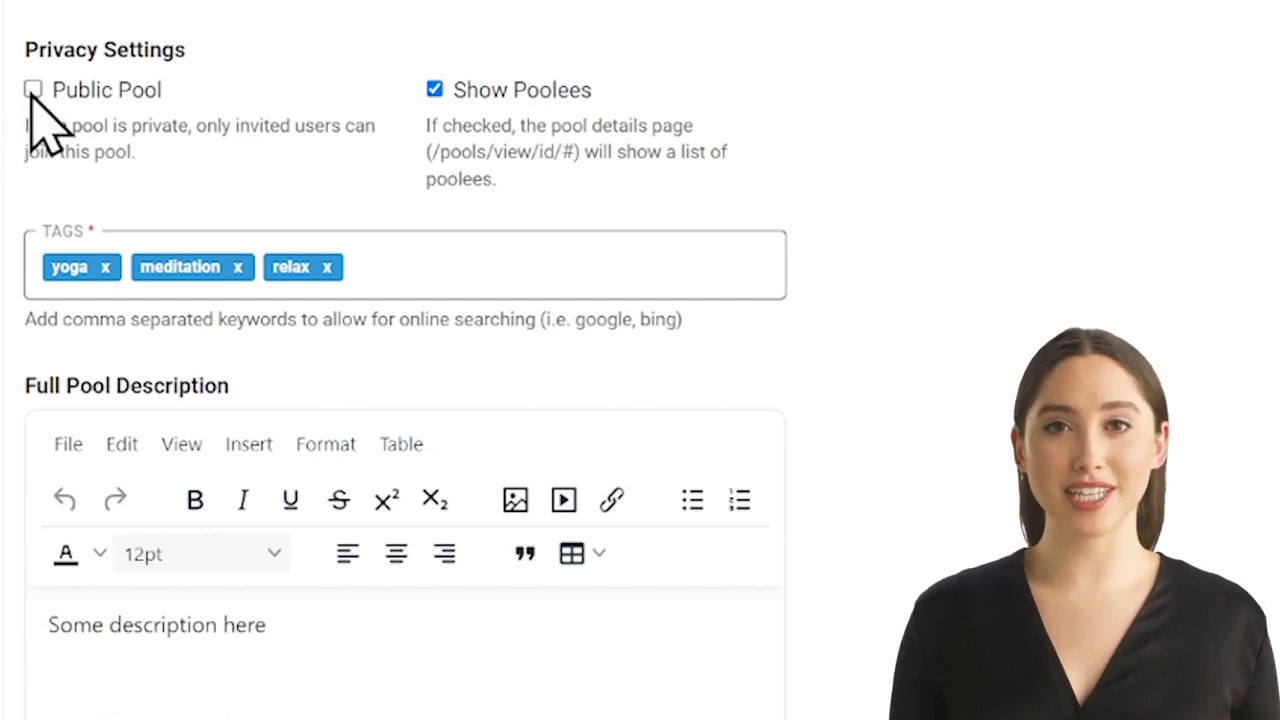
click(34, 89)
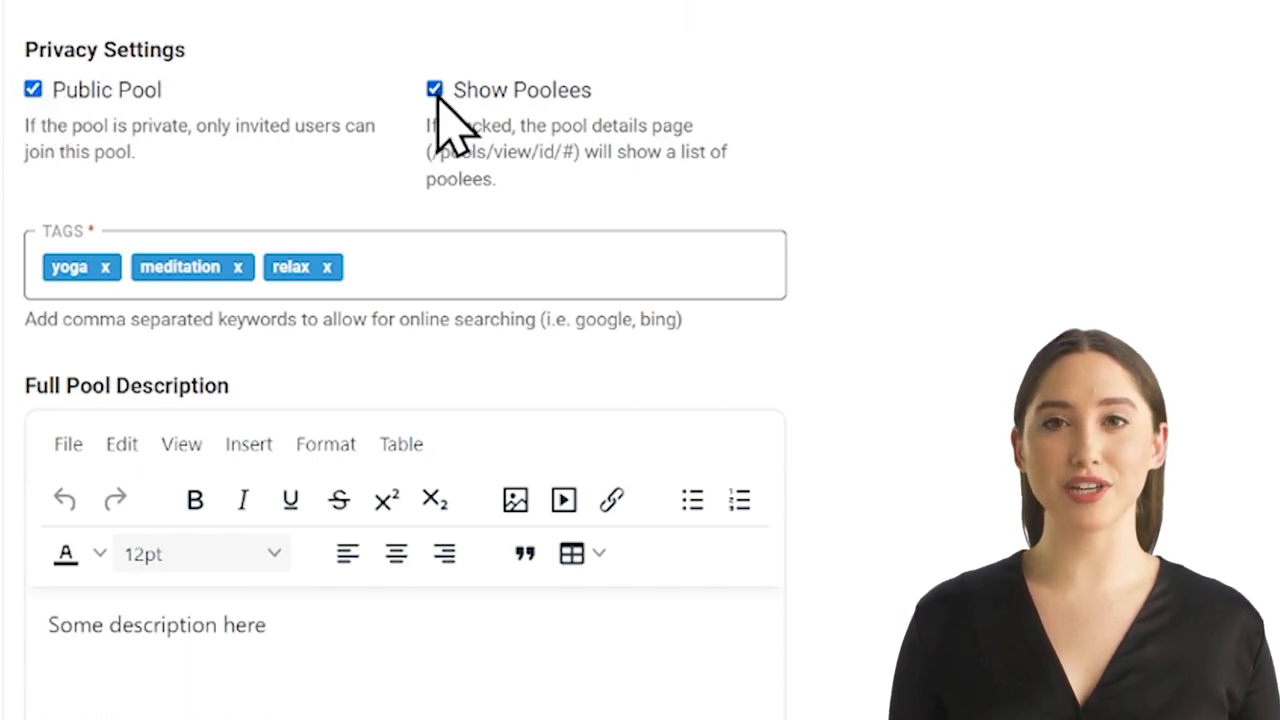
Hide and re-show the poolee list, then create the public 105F Yoga pool
click(434, 89)
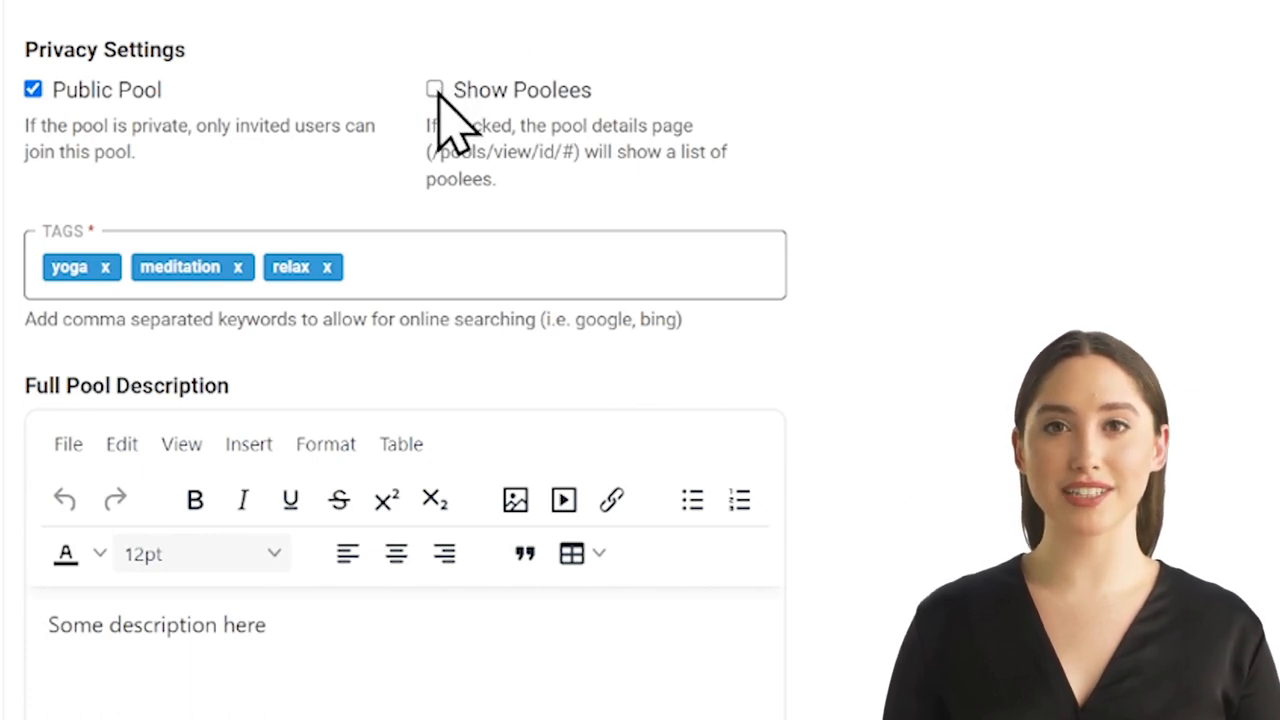
click(434, 88)
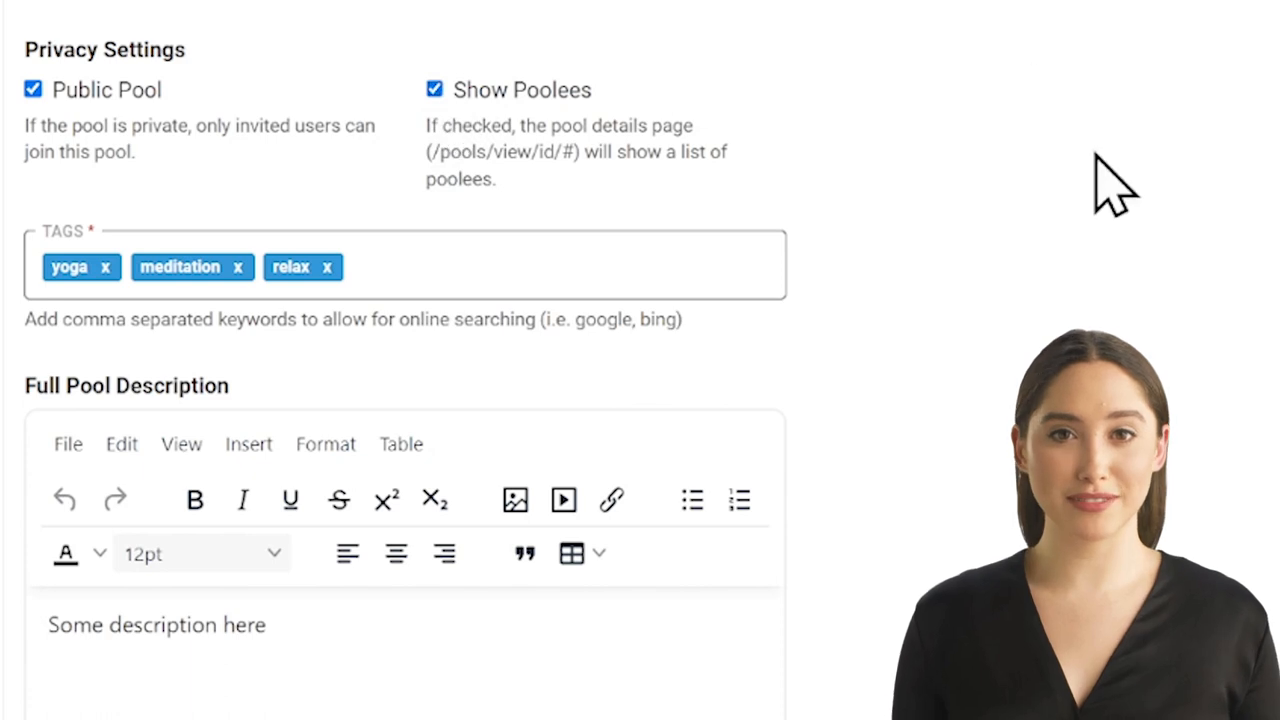
scroll(down, 3)
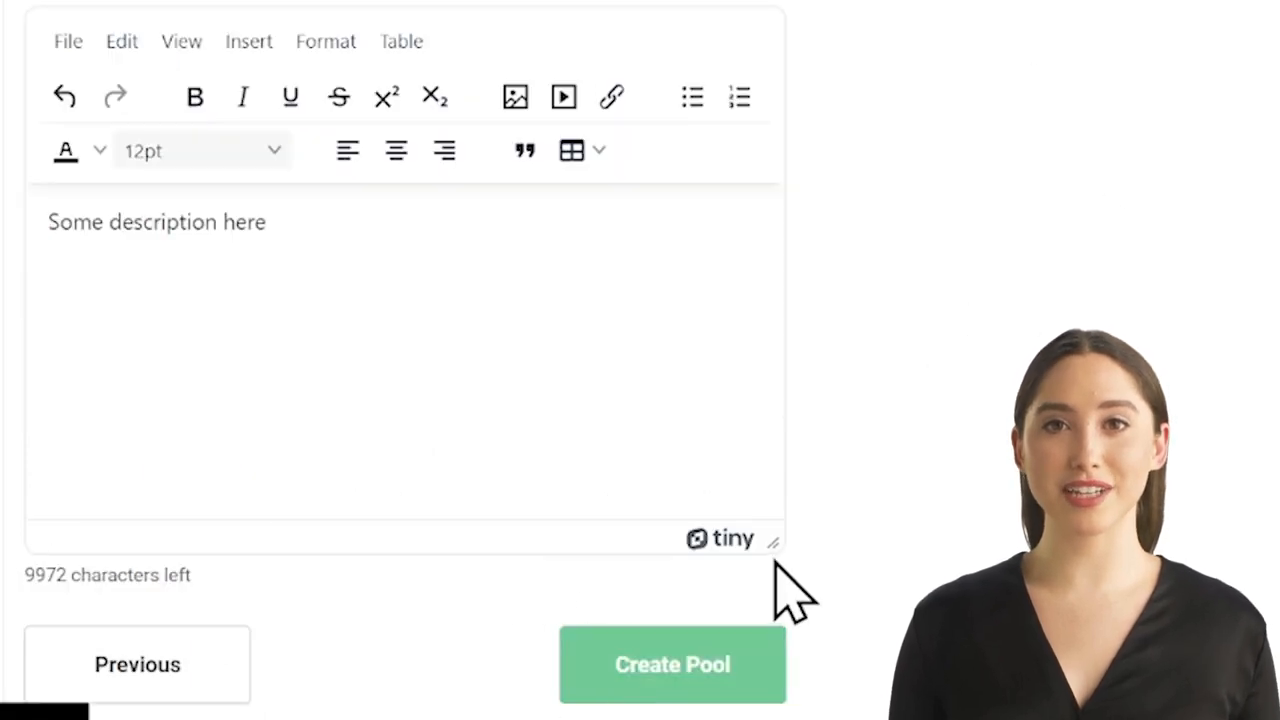
click(672, 664)
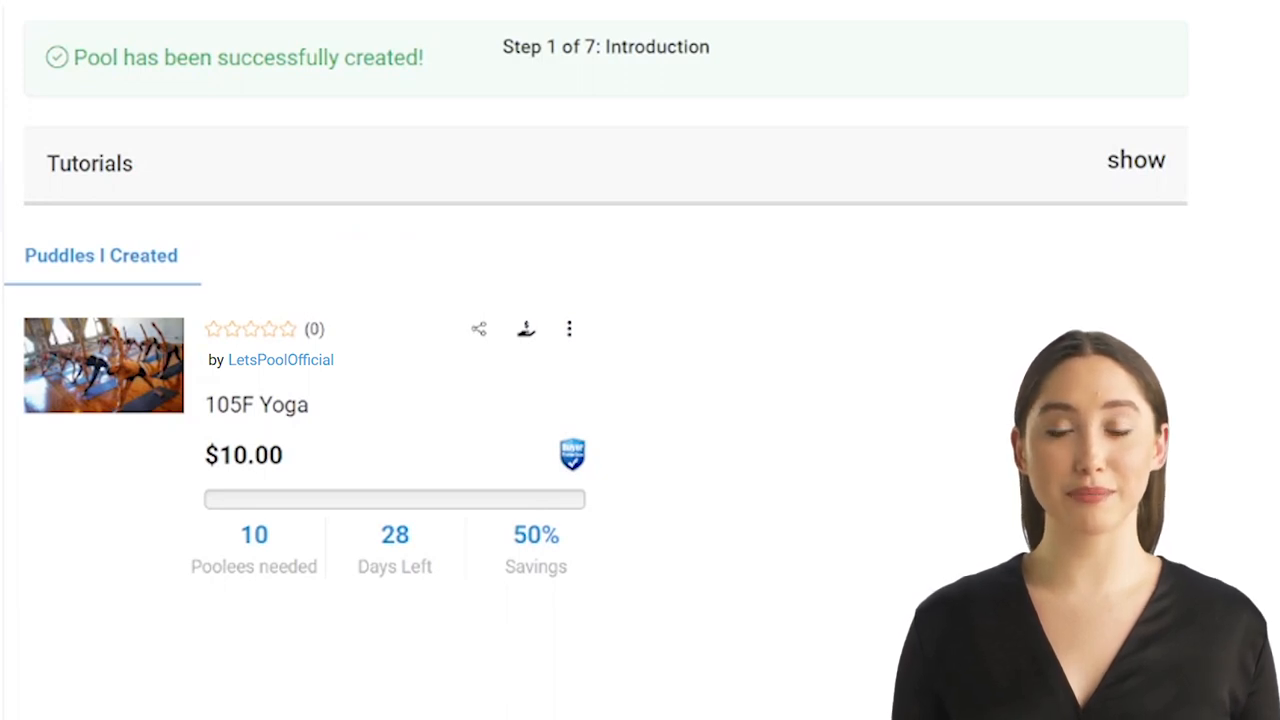
mouse_move(305, 445)
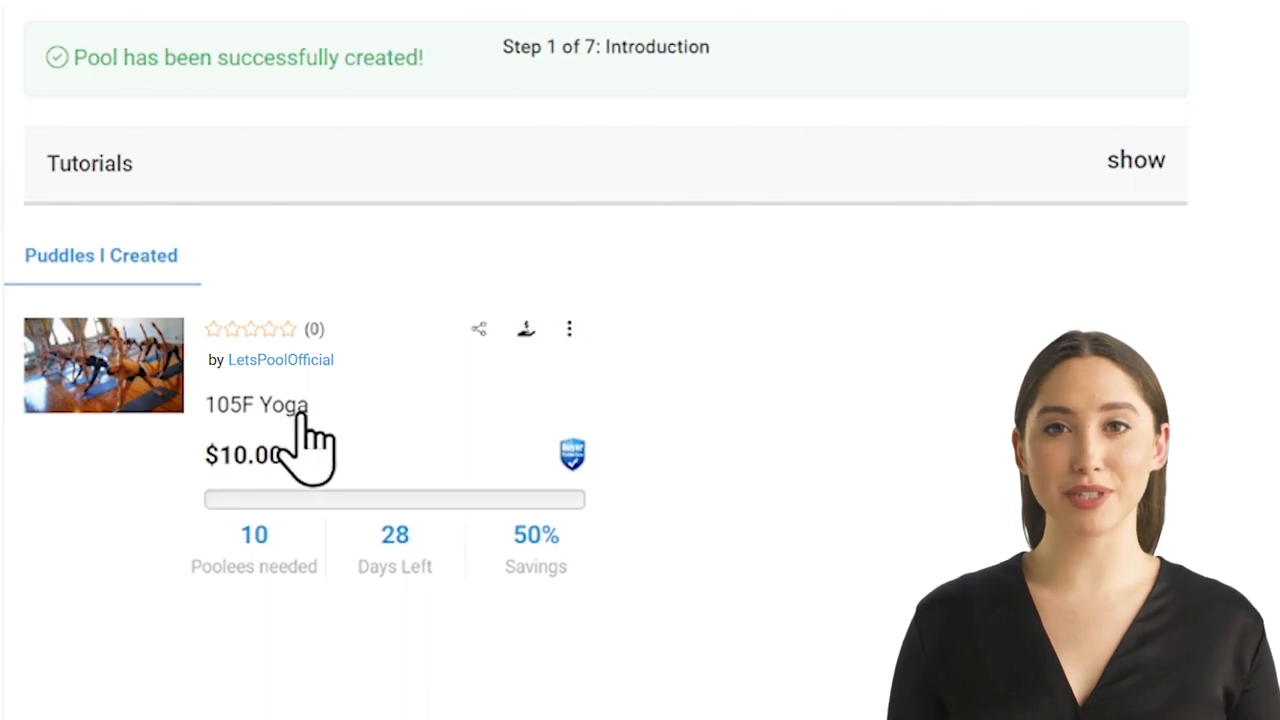